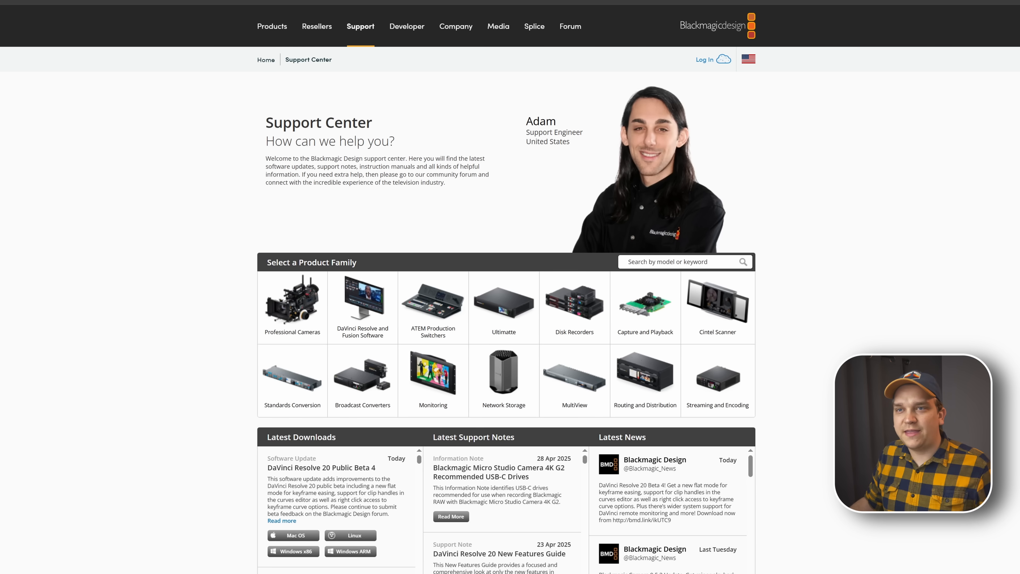
- From the Support Center entry for Resolve 20 Public Beta 4, reach the forum release thread
left_click(281, 521)
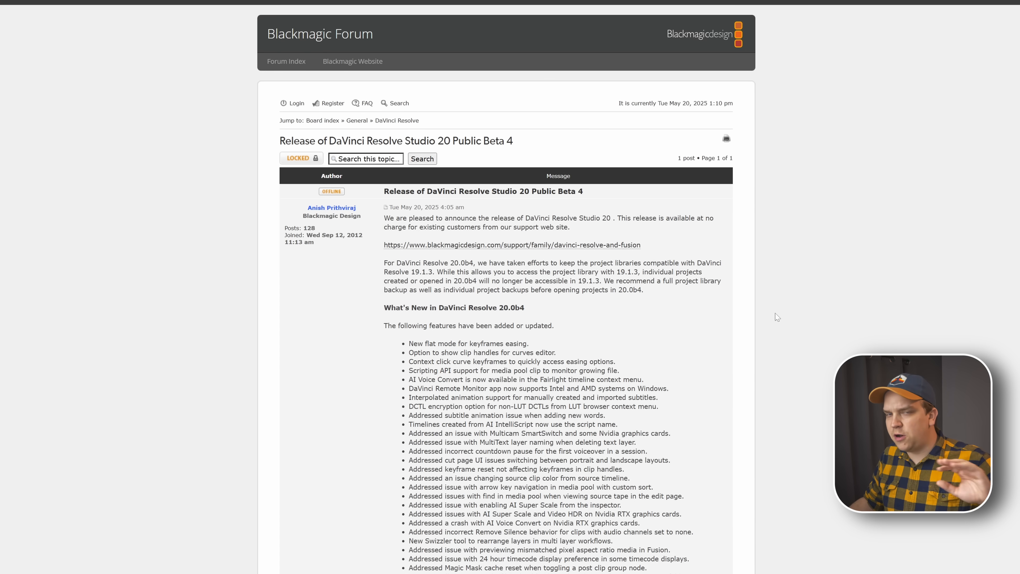
mouse_move(793, 270)
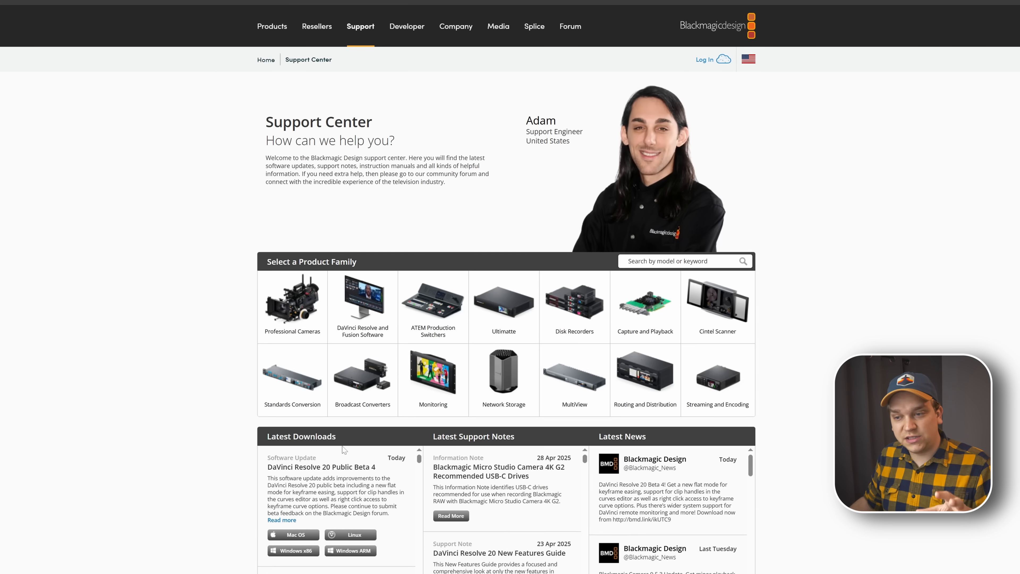
left_click(281, 520)
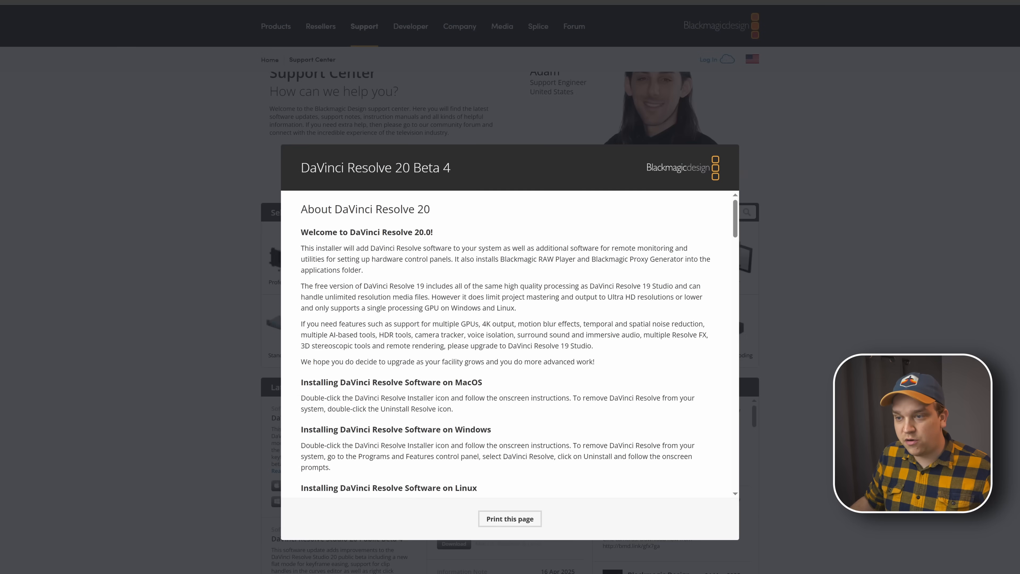
scroll("down", 3)
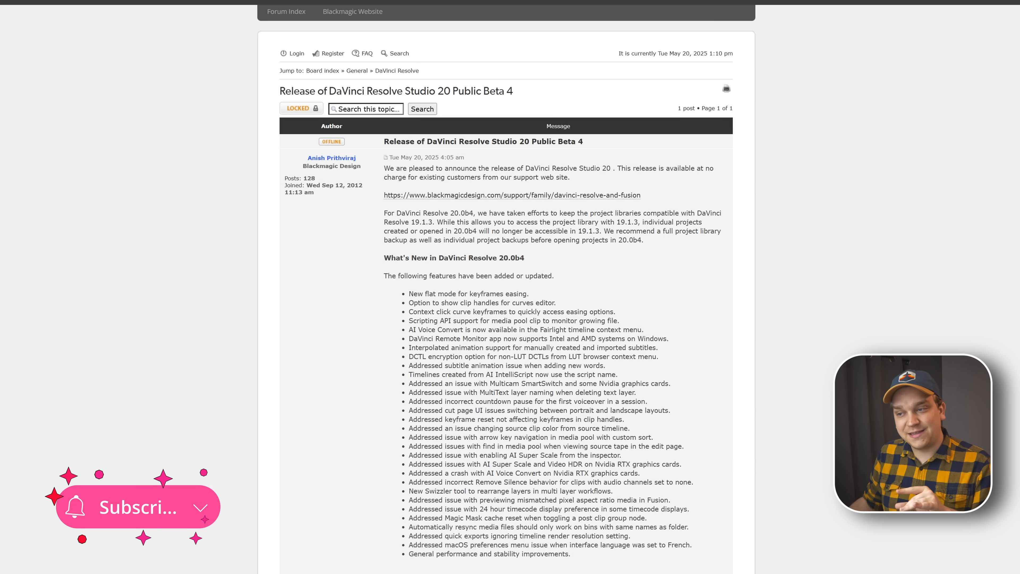
left_click(136, 507)
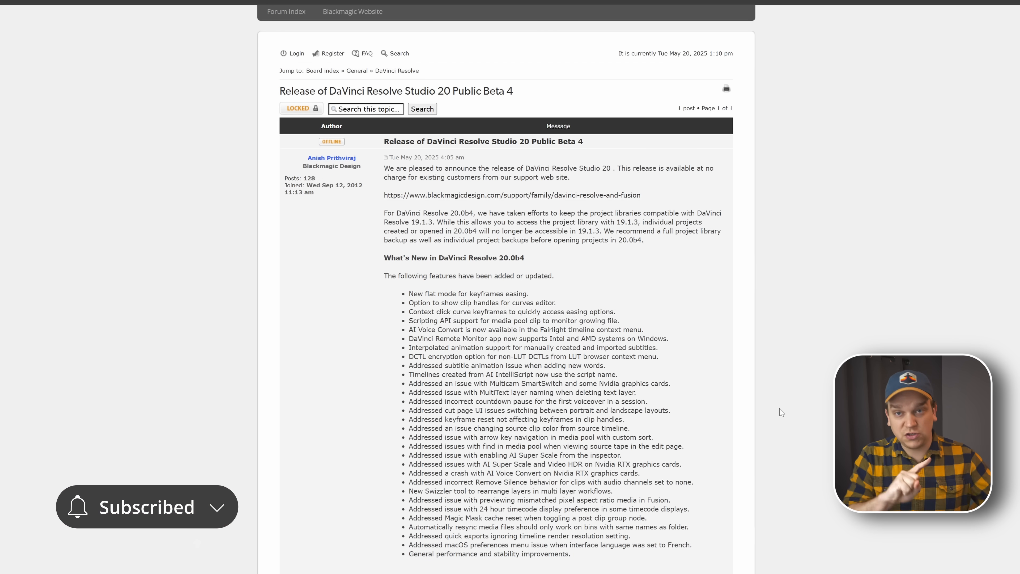
- Read through the r/davinciresolve beta 4 release notes post, scrolling its feature and hardware lists
left_click(117, 5)
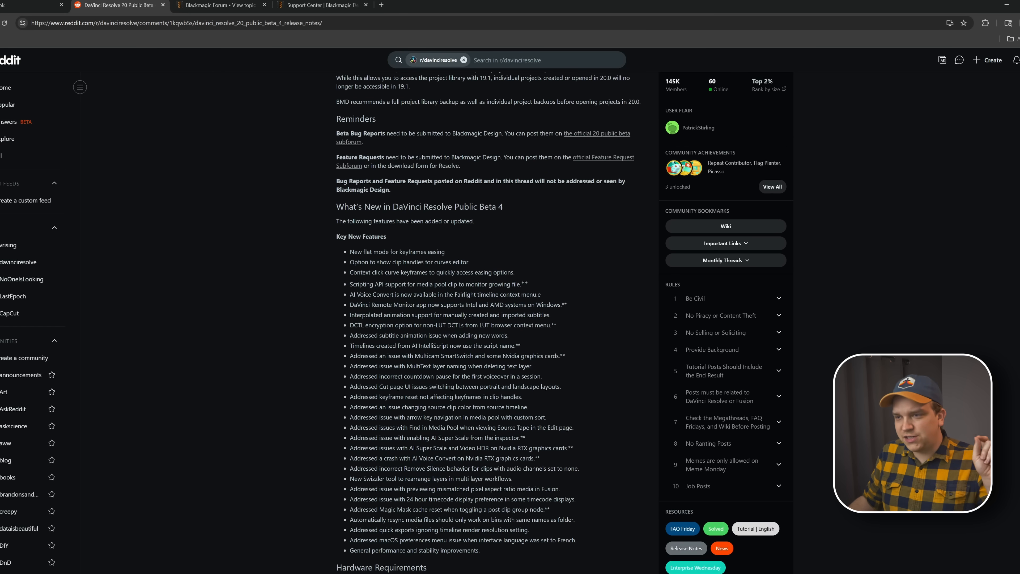
scroll("up", 3)
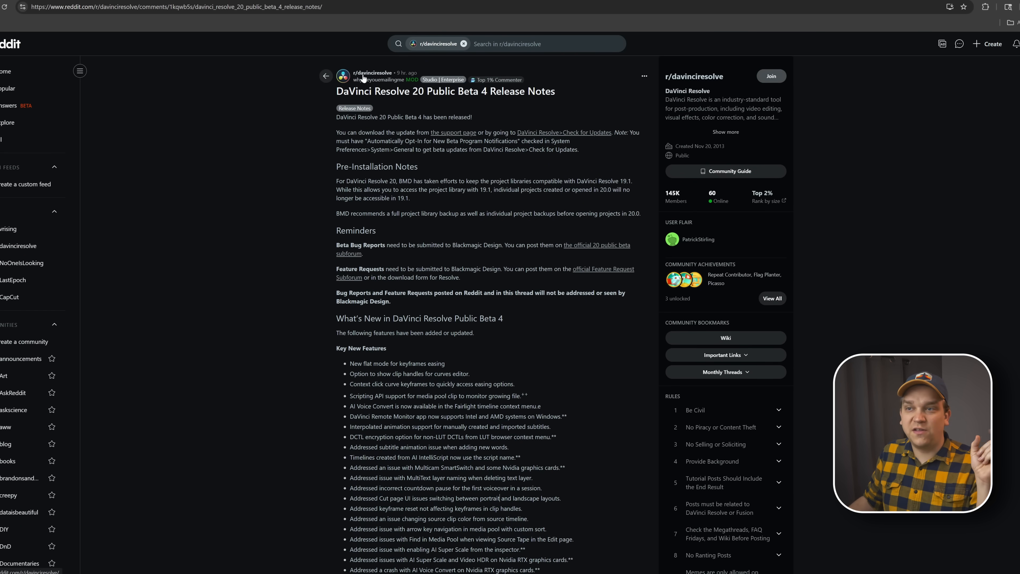
scroll("down", 3)
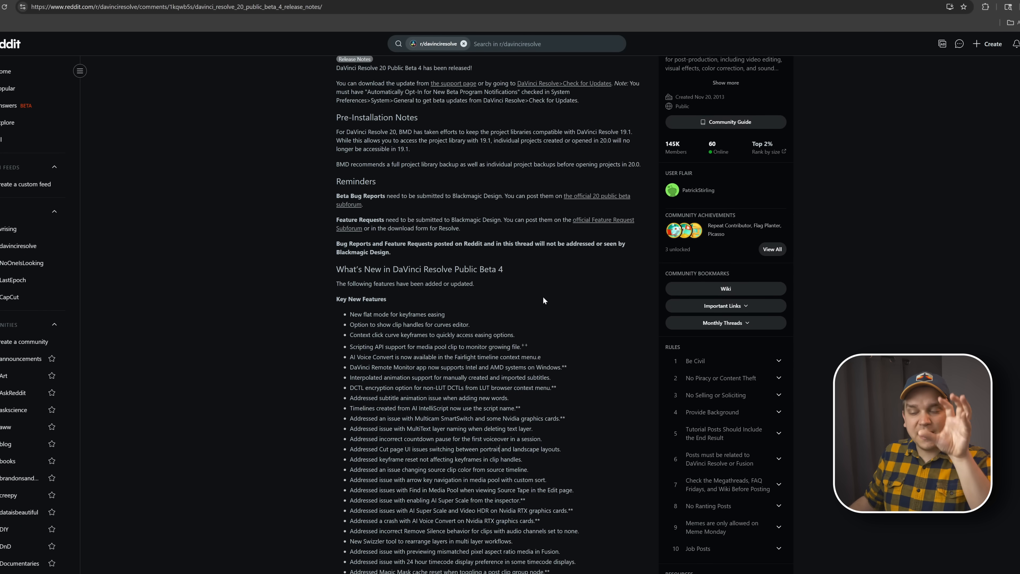
scroll("down", 3)
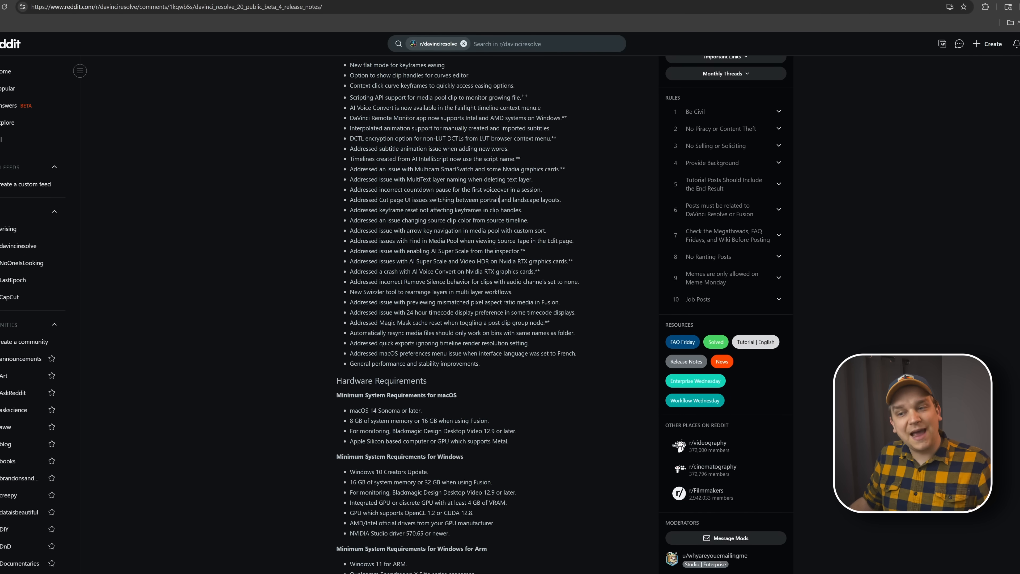
scroll("down", 3)
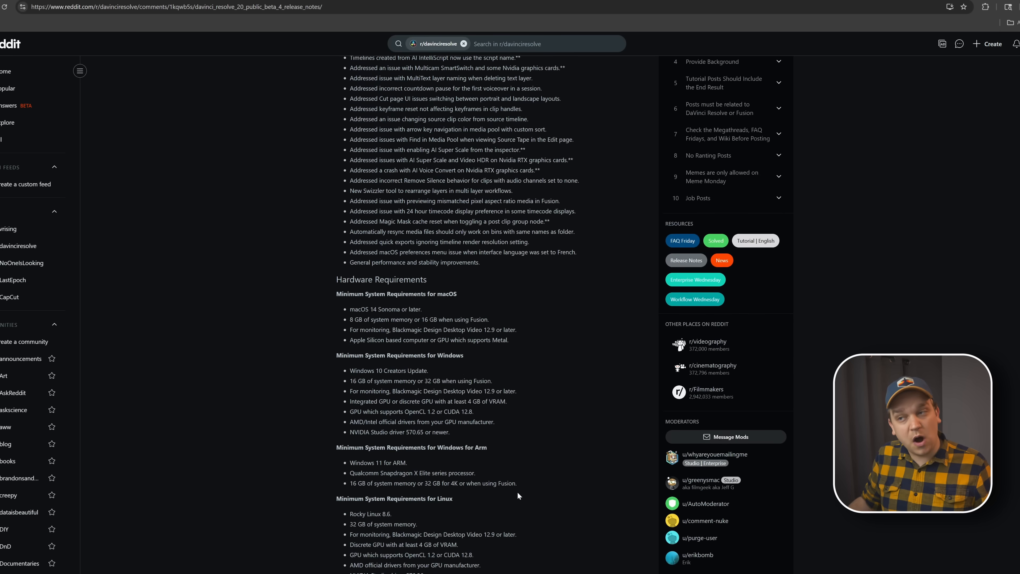
scroll("up", 3)
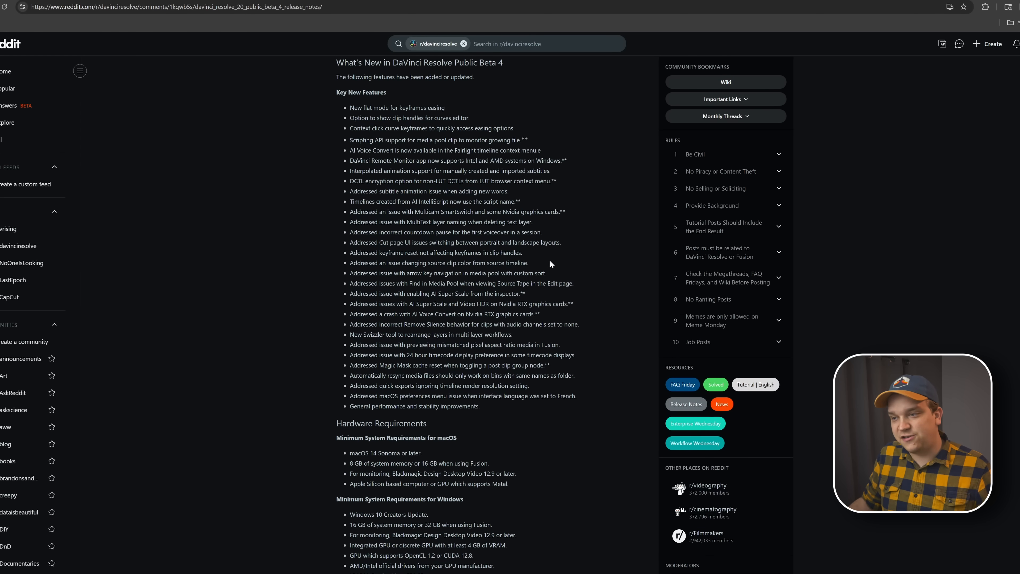
mouse_move(535, 293)
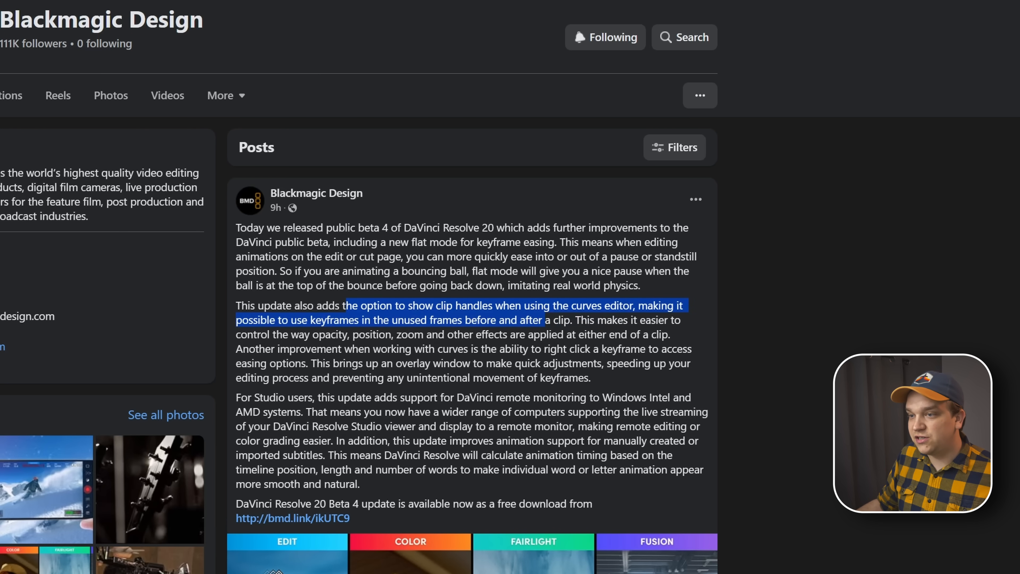
- View Blackmagic Design's Facebook post announcing Resolve 20 Public Beta 4
left_click(587, 334)
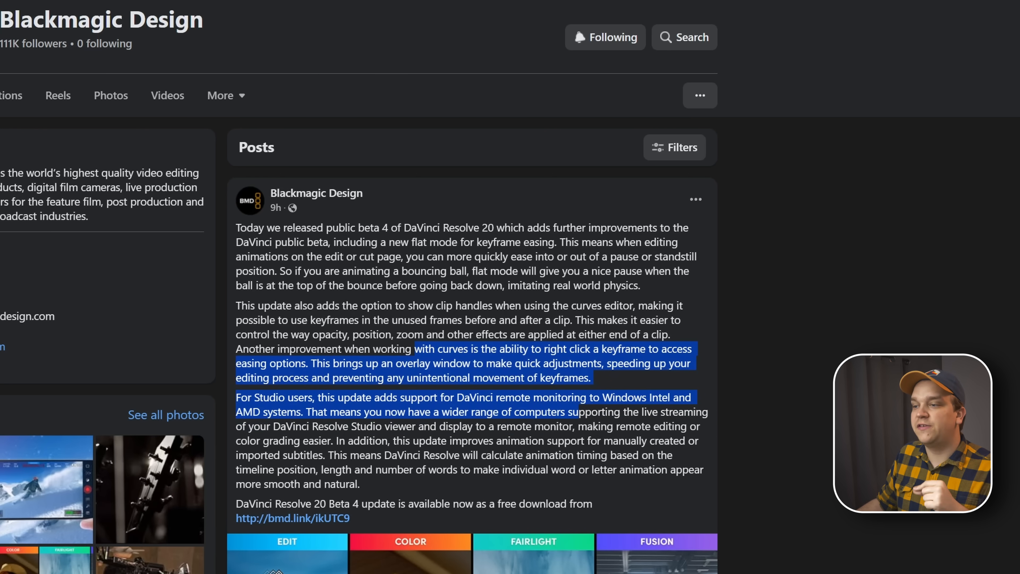
mouse_move(746, 397)
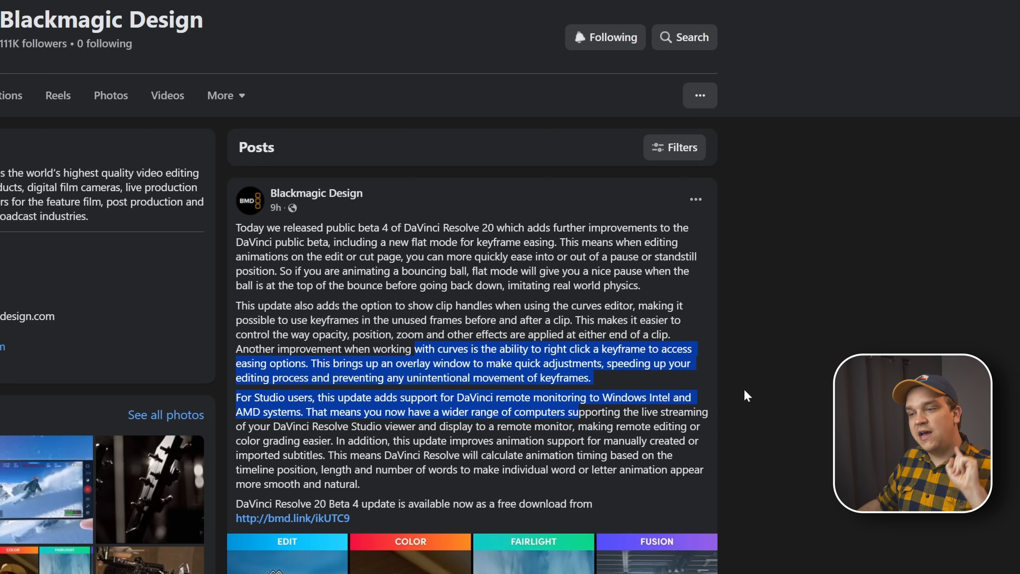
mouse_move(716, 388)
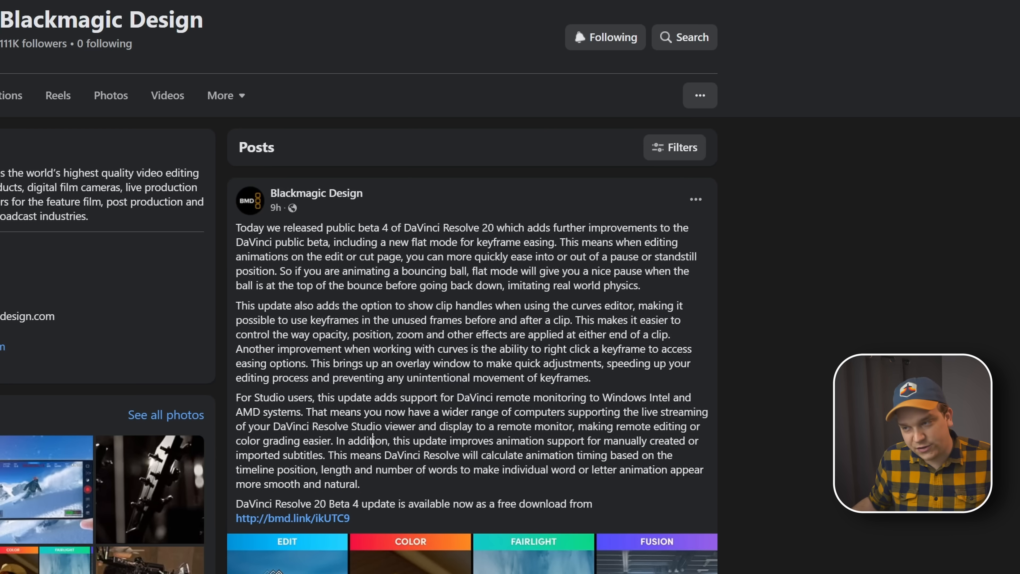
scroll("up", 3)
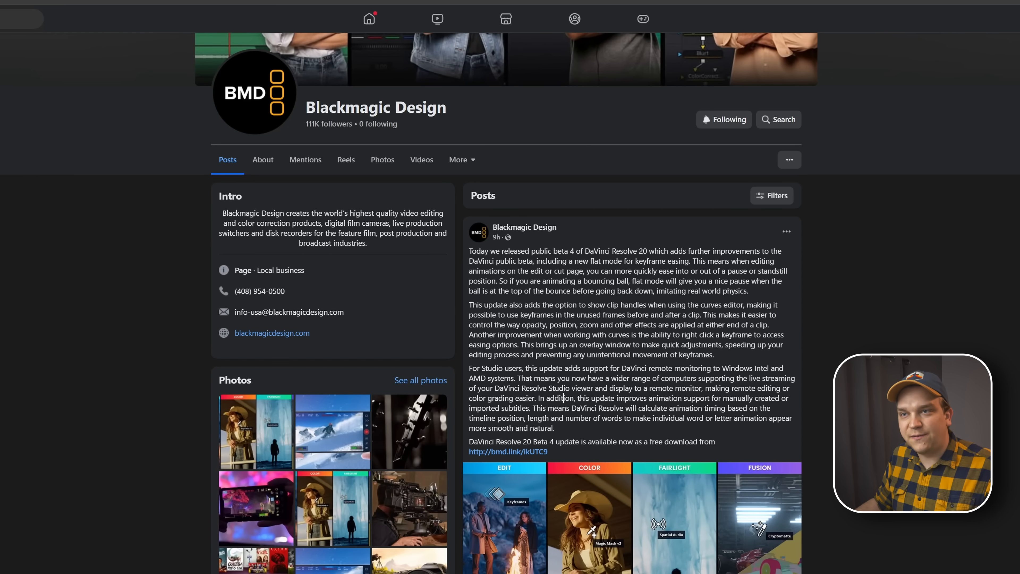
- Return to the forum release thread, clear the highlighted fix lines and scroll the list of addressed issues
left_click(509, 452)
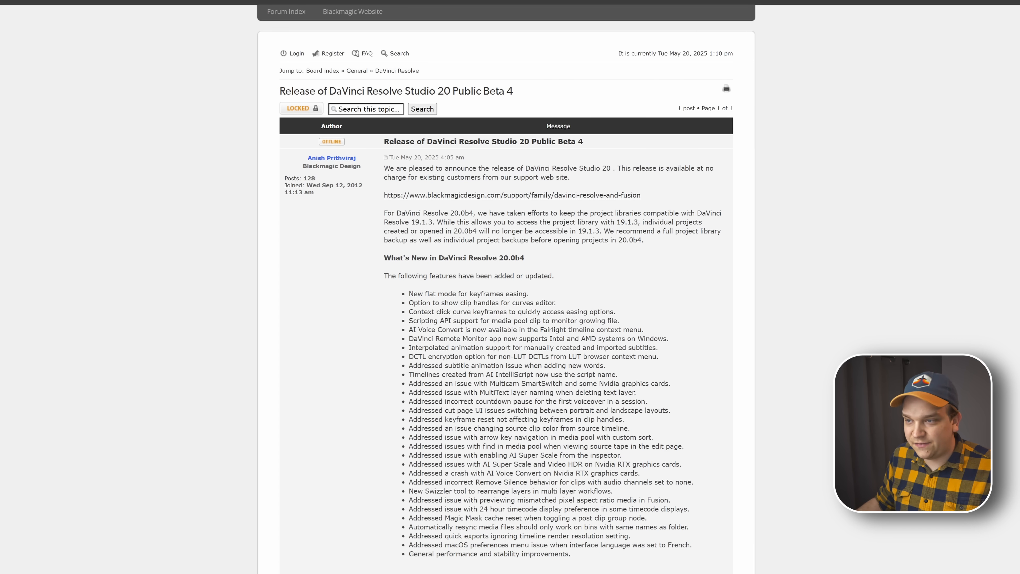
mouse_move(757, 500)
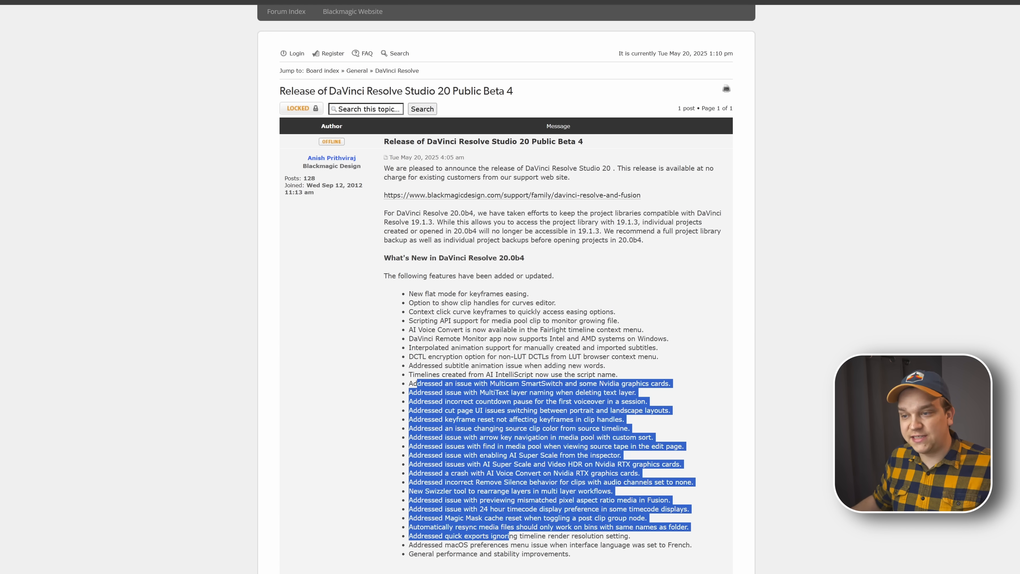
left_click(800, 494)
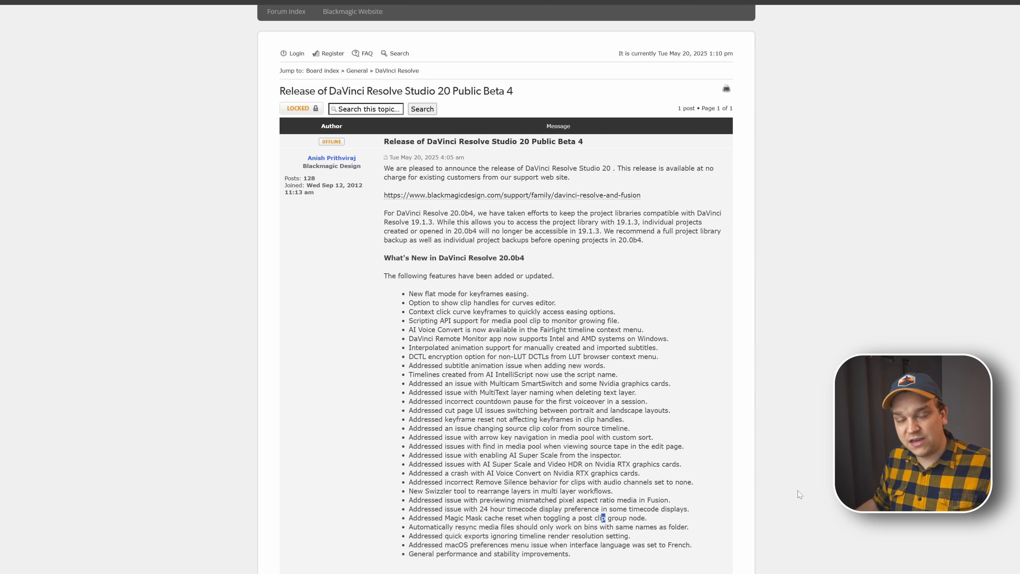
scroll("down", 3)
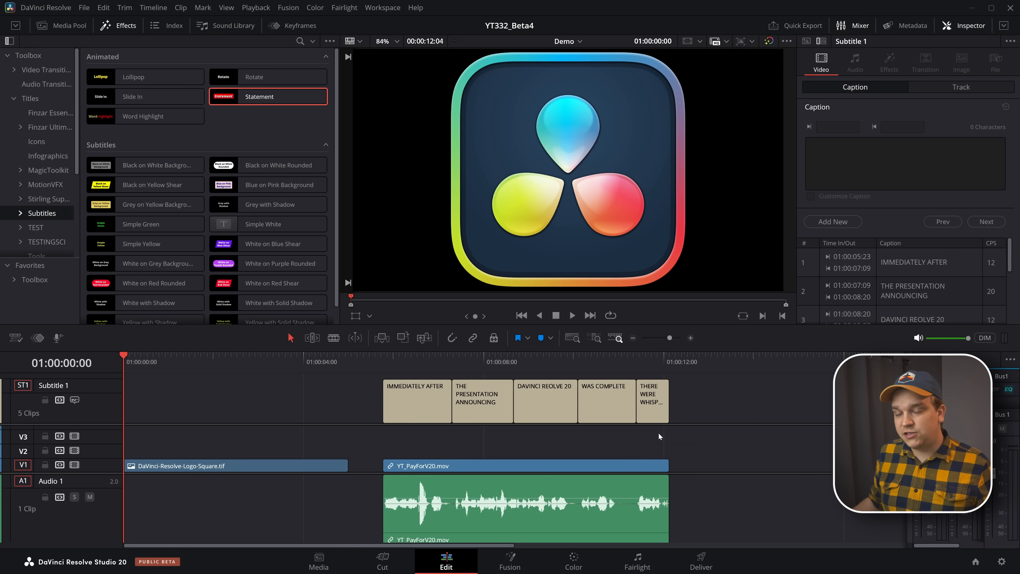
mouse_move(281, 419)
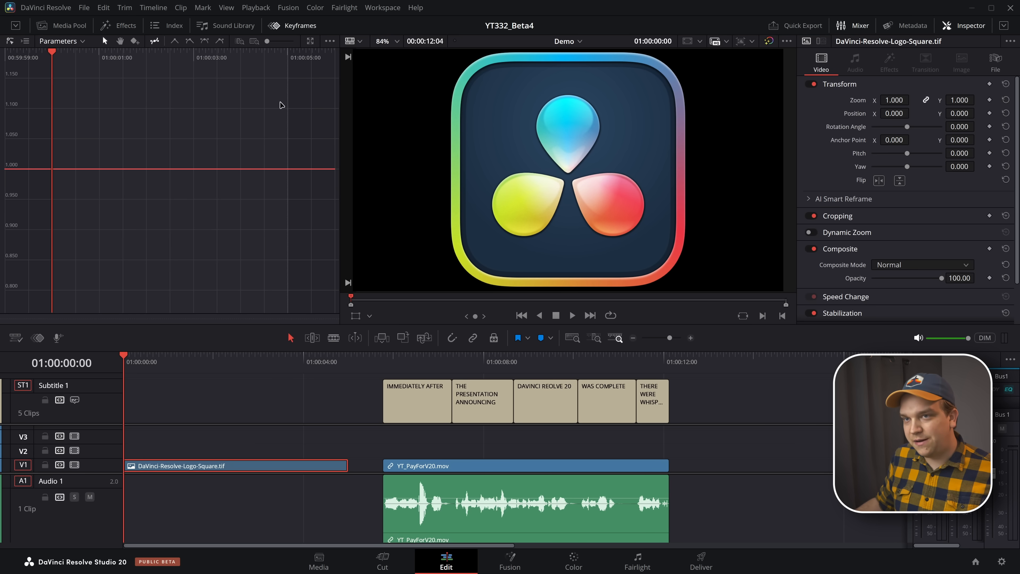
mouse_move(388, 30)
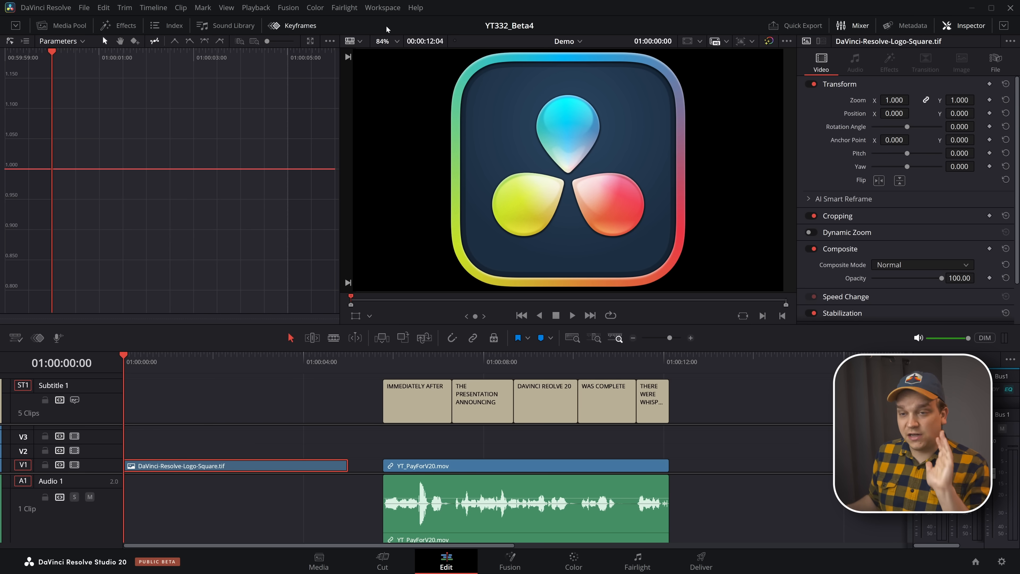
mouse_move(220, 42)
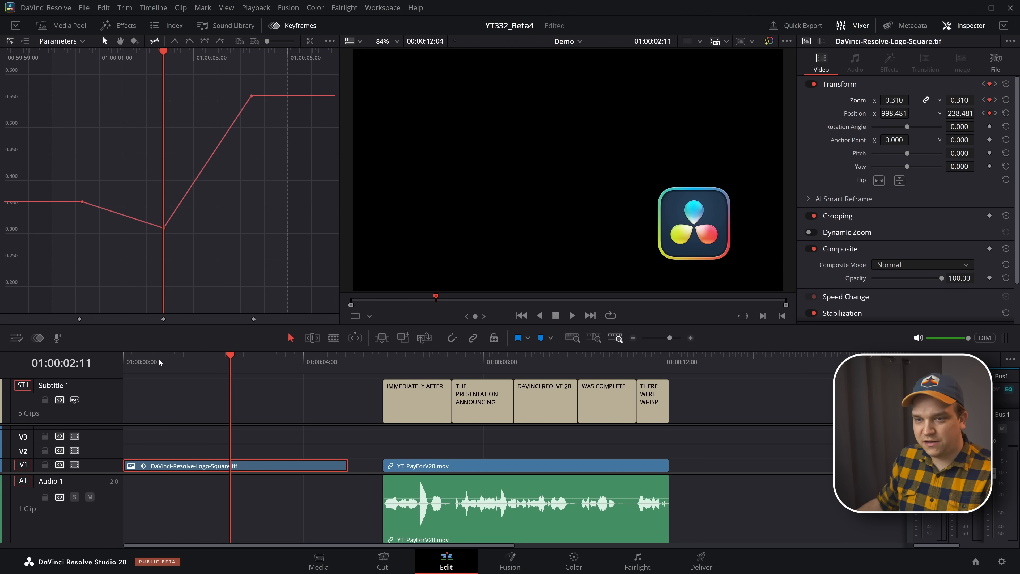
left_click(570, 316)
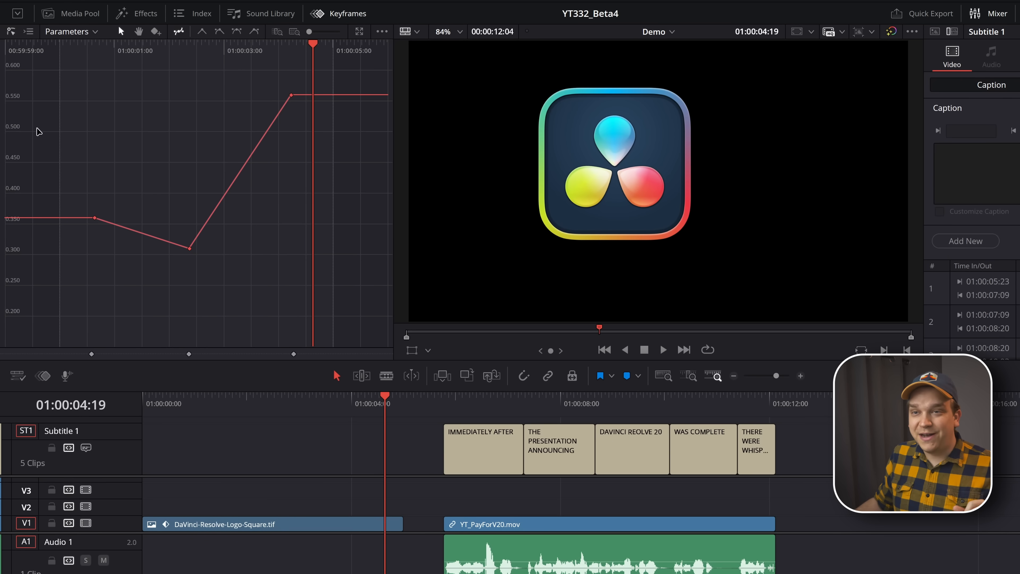
mouse_move(51, 120)
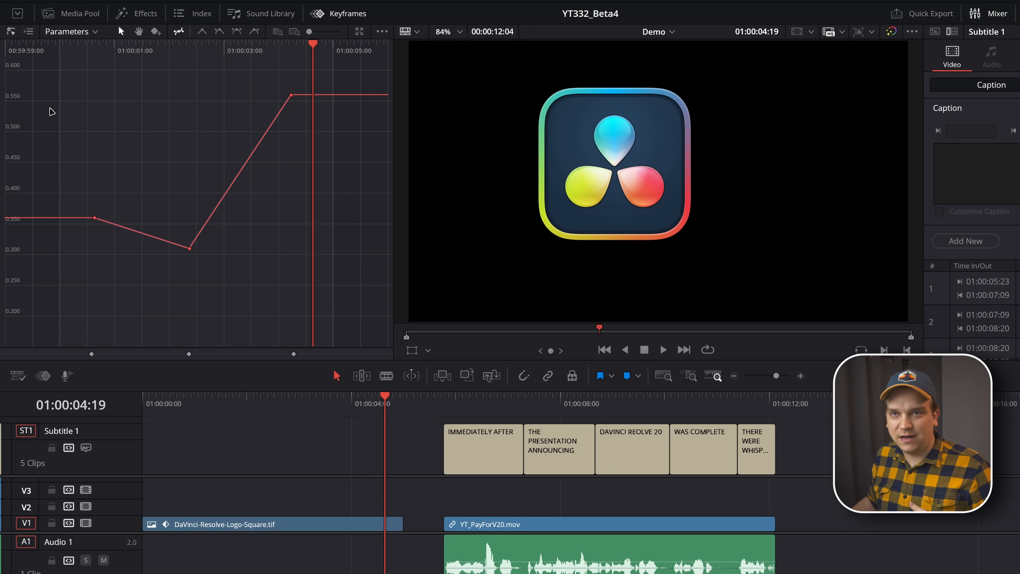
mouse_move(21, 63)
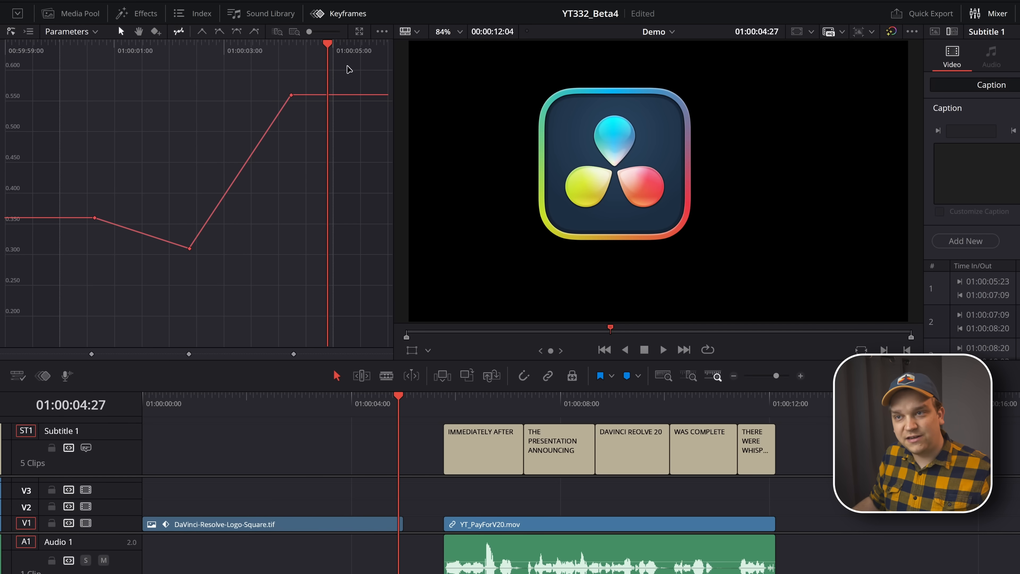
mouse_move(383, 80)
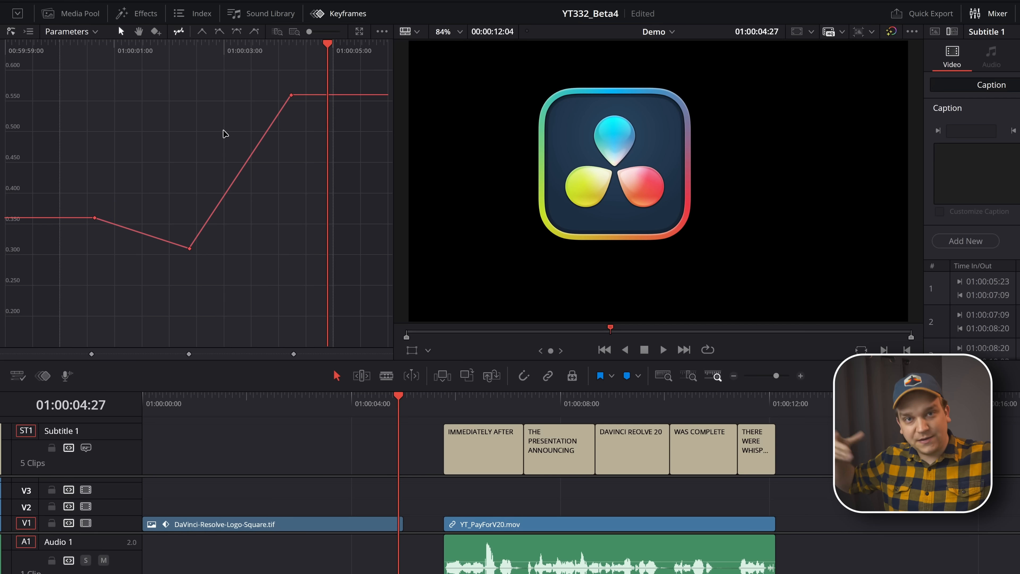
left_click(271, 524)
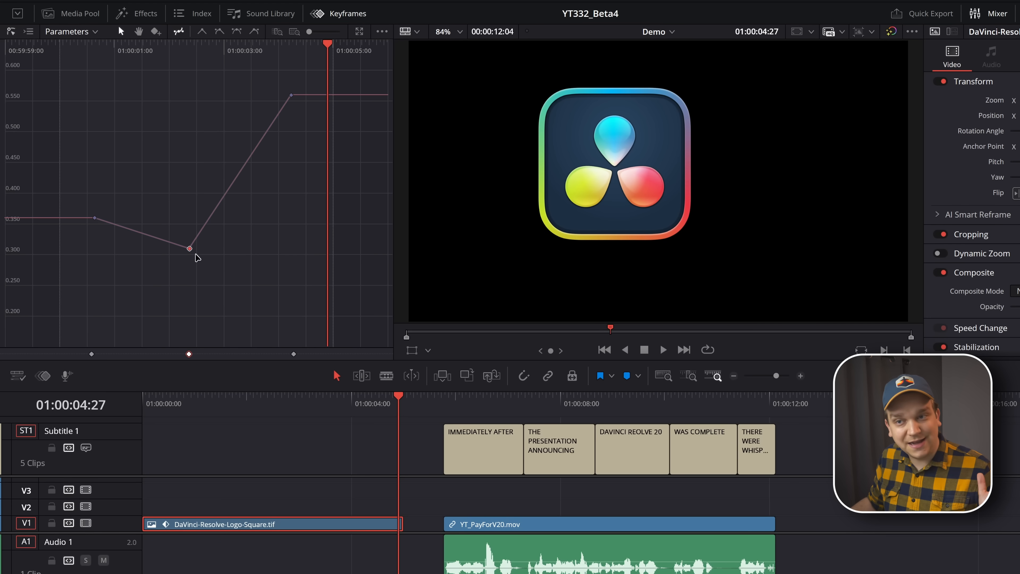
right_click(189, 248)
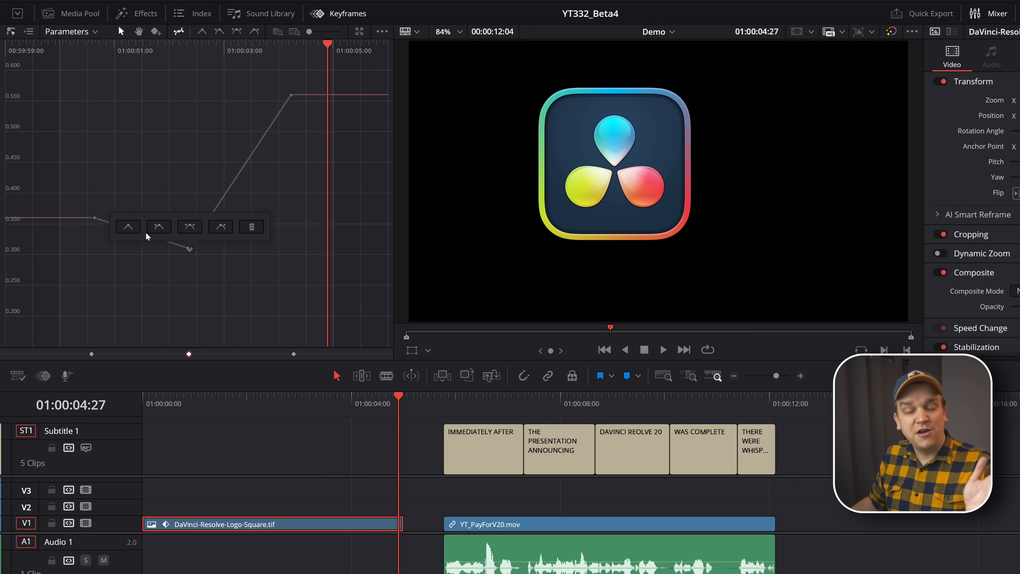
mouse_move(207, 288)
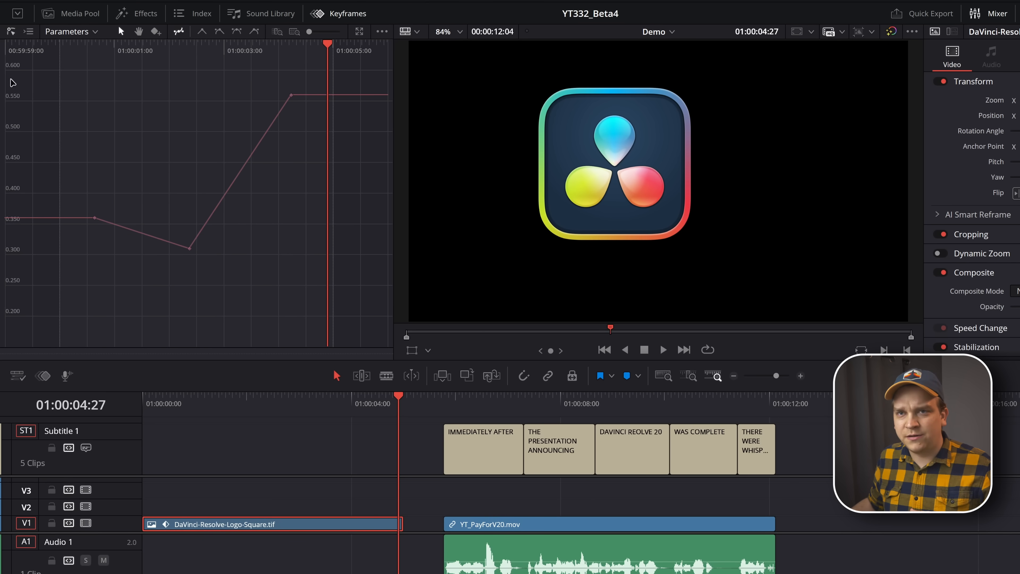
left_click(28, 31)
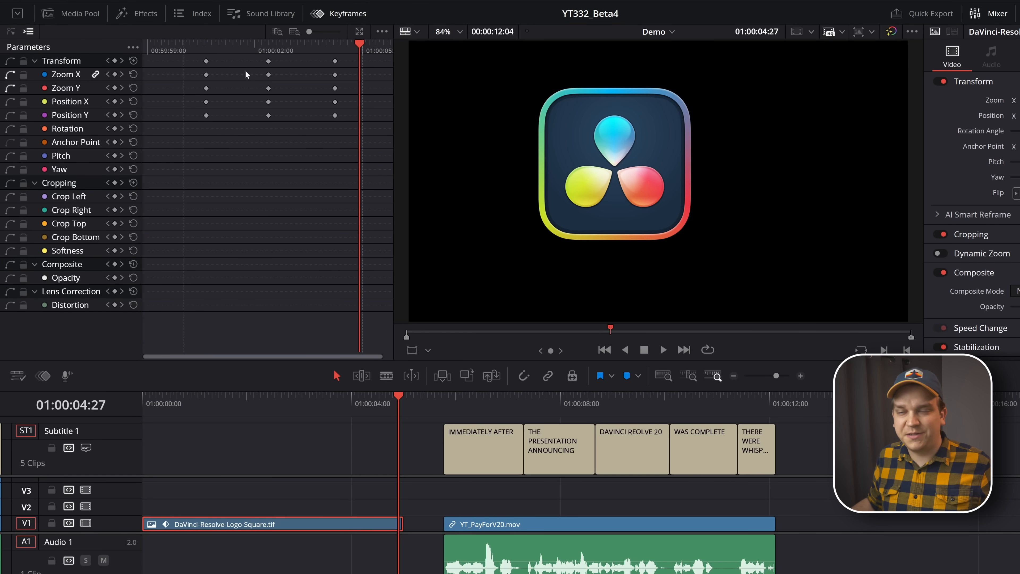
mouse_move(222, 173)
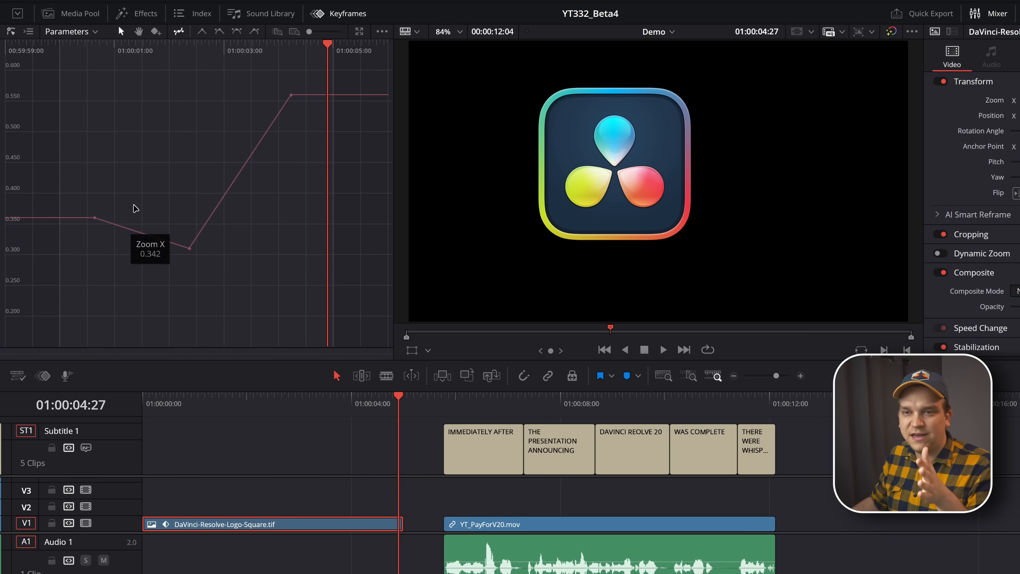
mouse_move(188, 37)
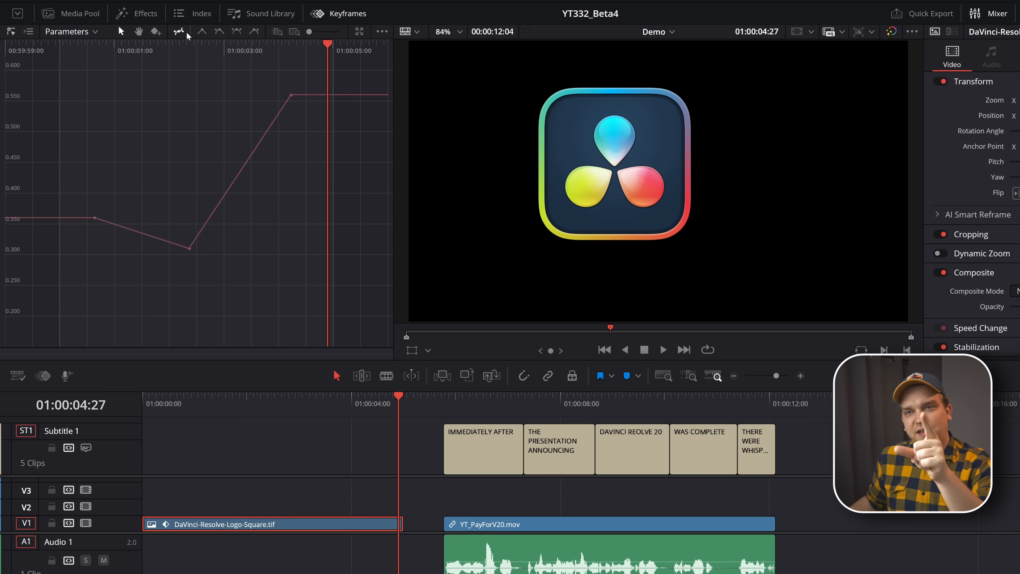
mouse_move(179, 31)
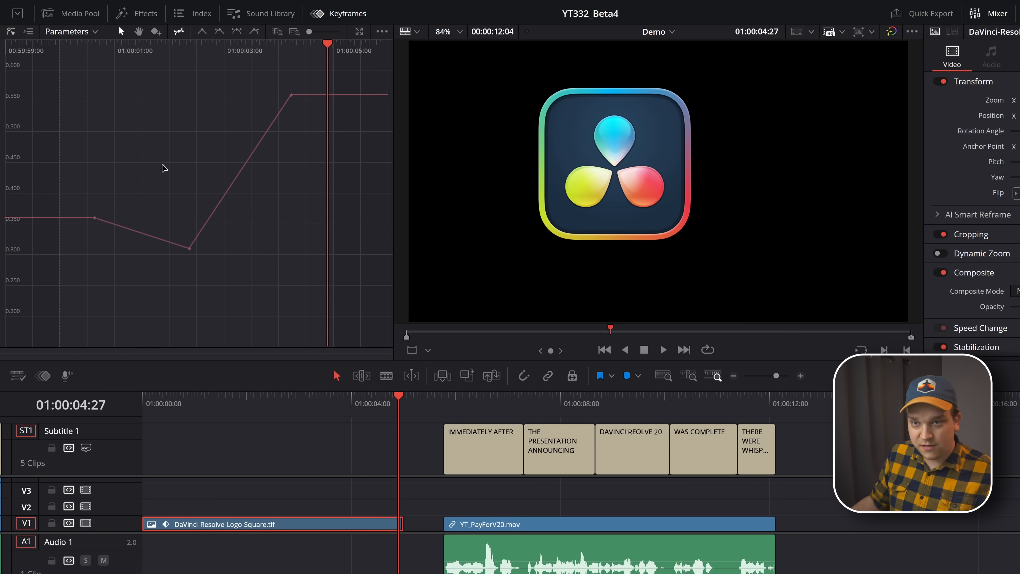
mouse_move(174, 54)
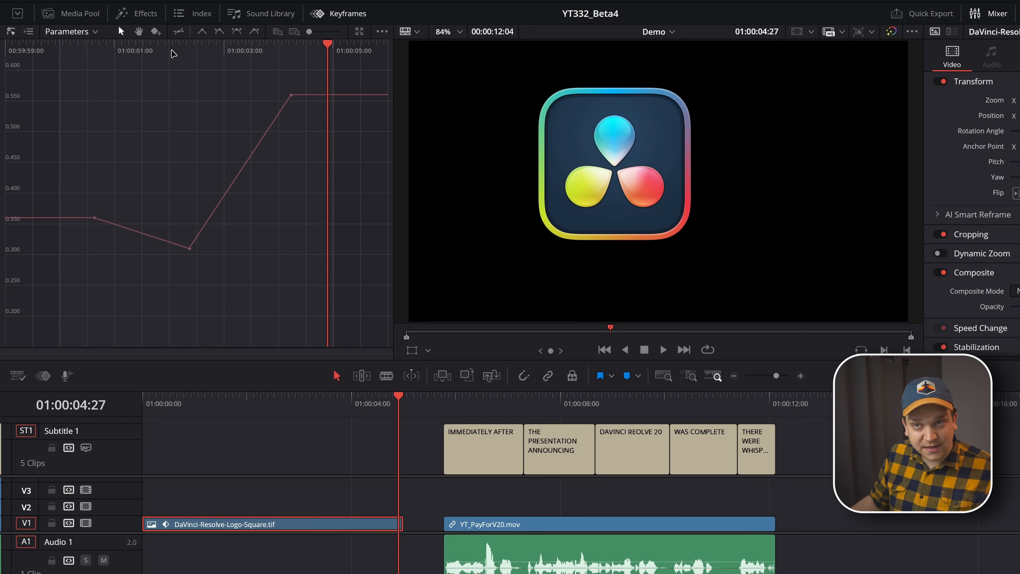
mouse_move(179, 83)
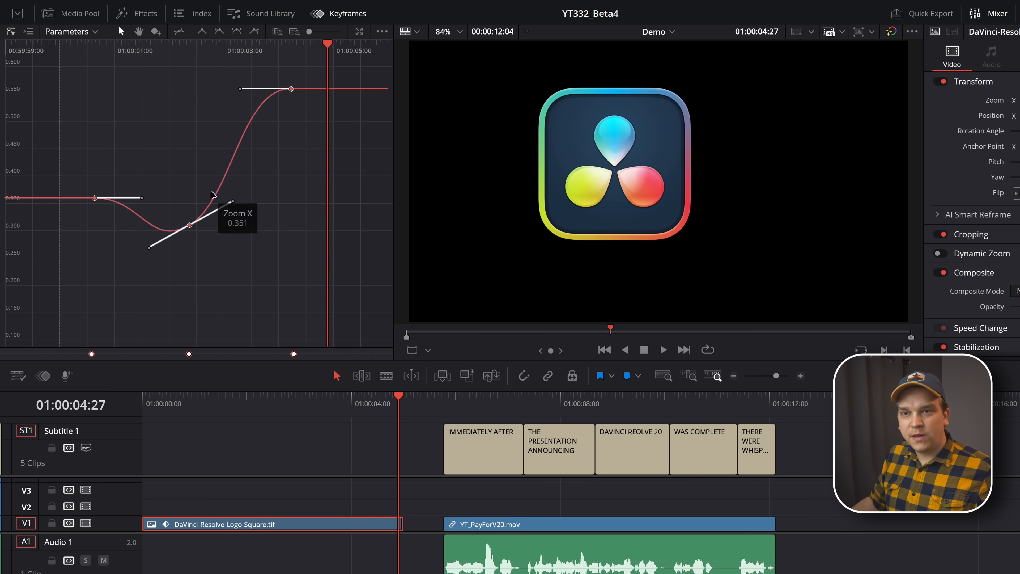
- Select the three Zoom X keyframes in the Curves editor for eased bezier smoothing
left_click_drag(211, 195, 93, 198)
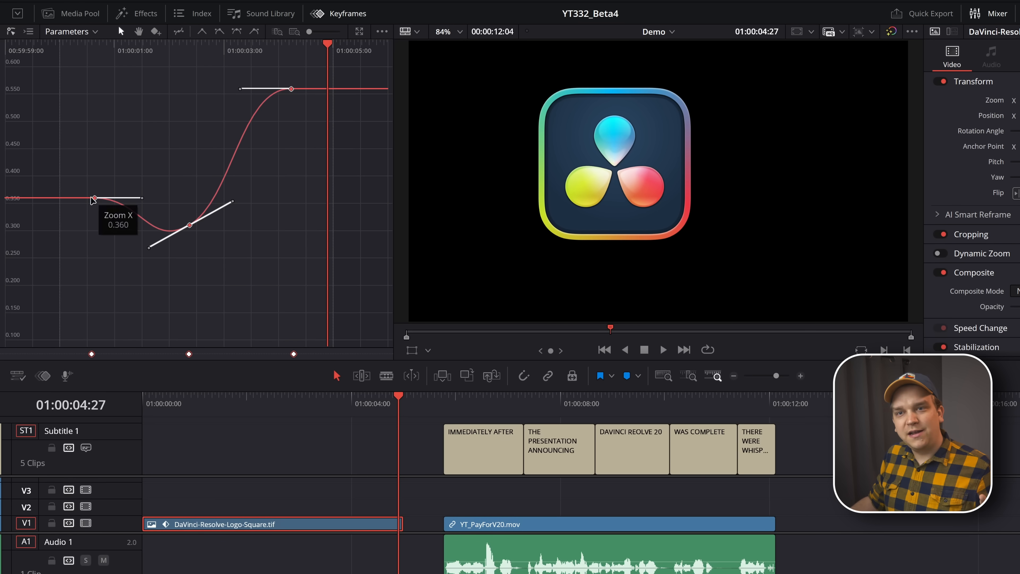
mouse_move(70, 213)
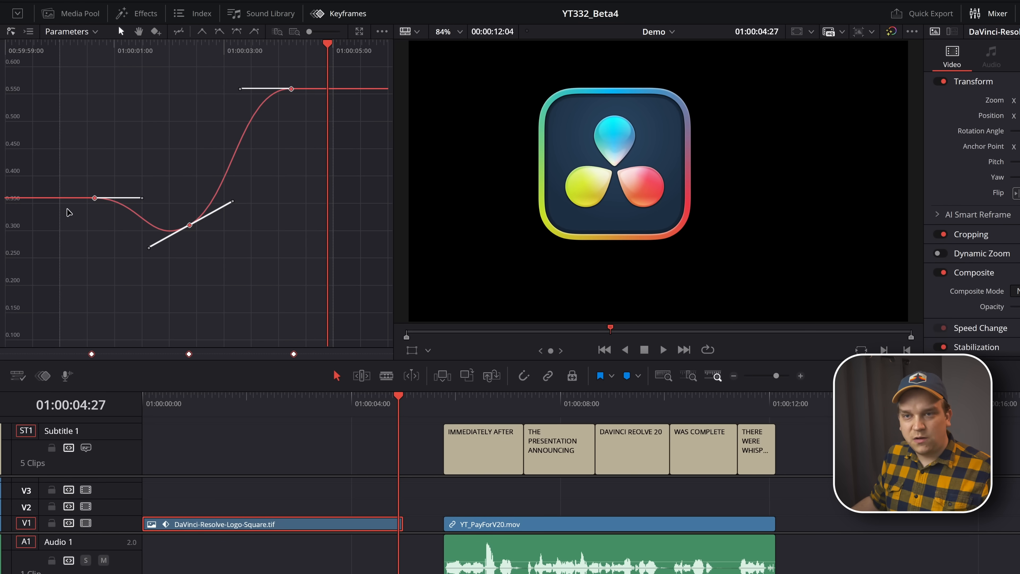
mouse_move(189, 225)
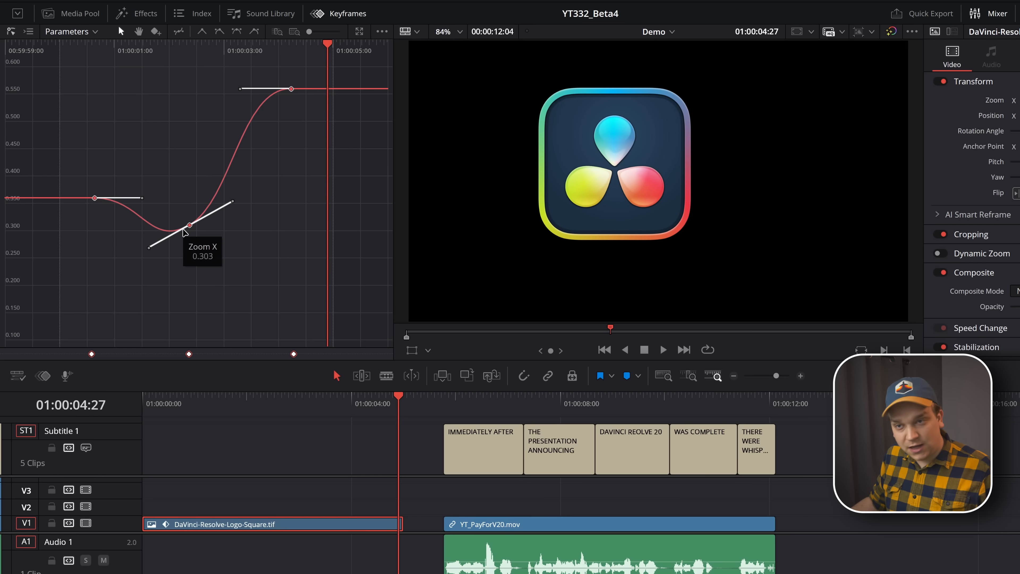
mouse_move(183, 236)
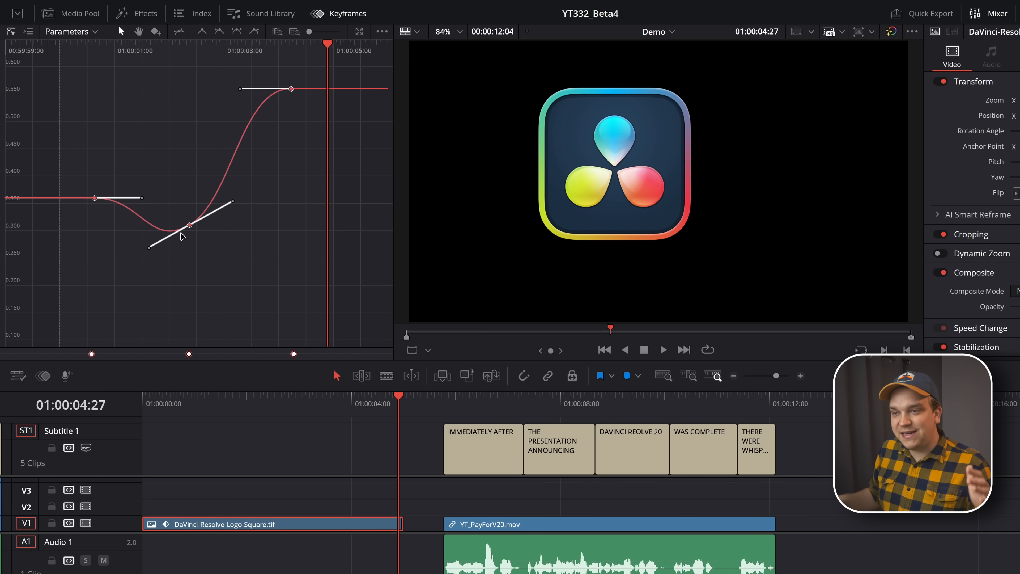
mouse_move(148, 230)
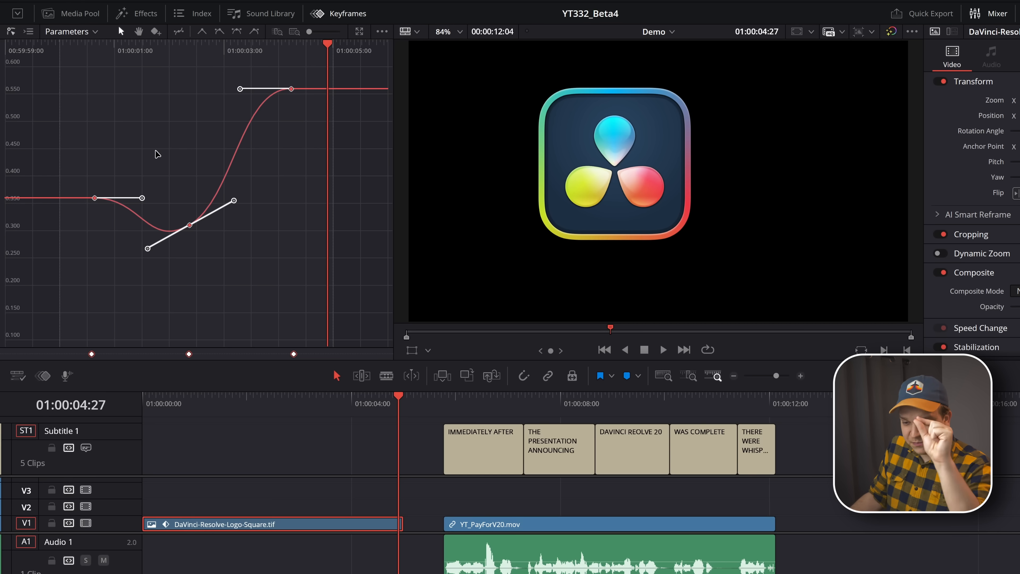
mouse_move(134, 149)
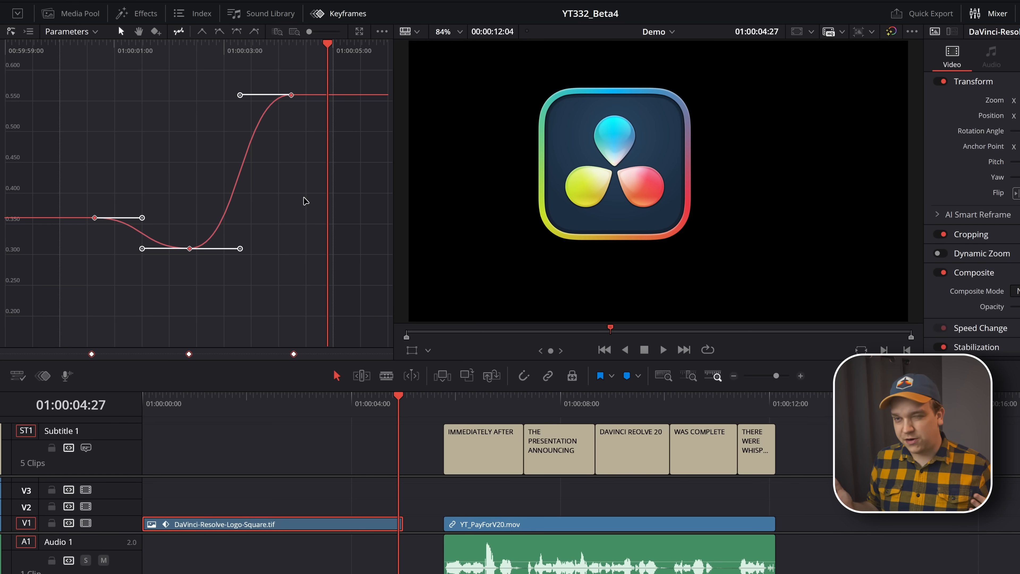
mouse_move(186, 306)
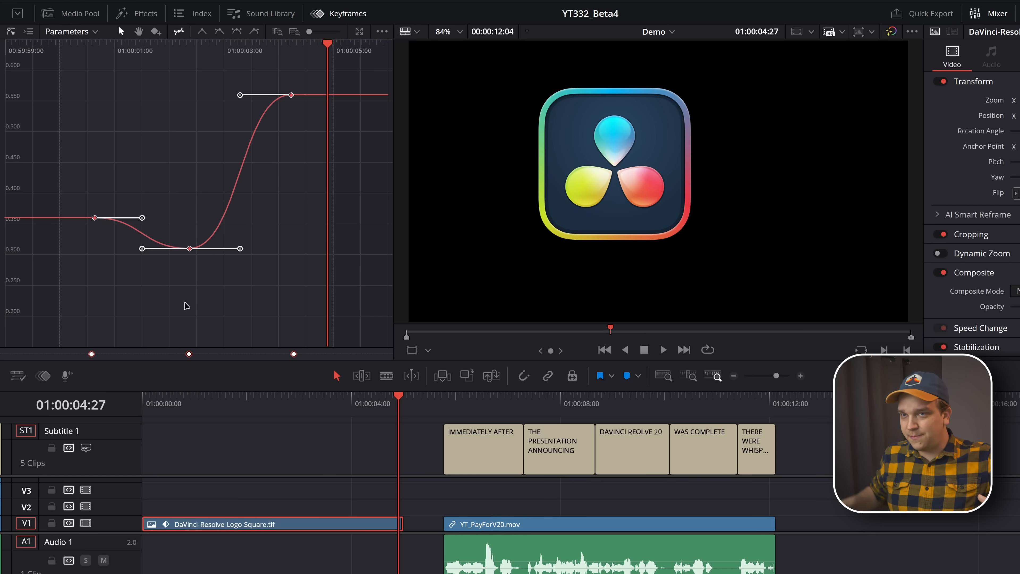
mouse_move(102, 177)
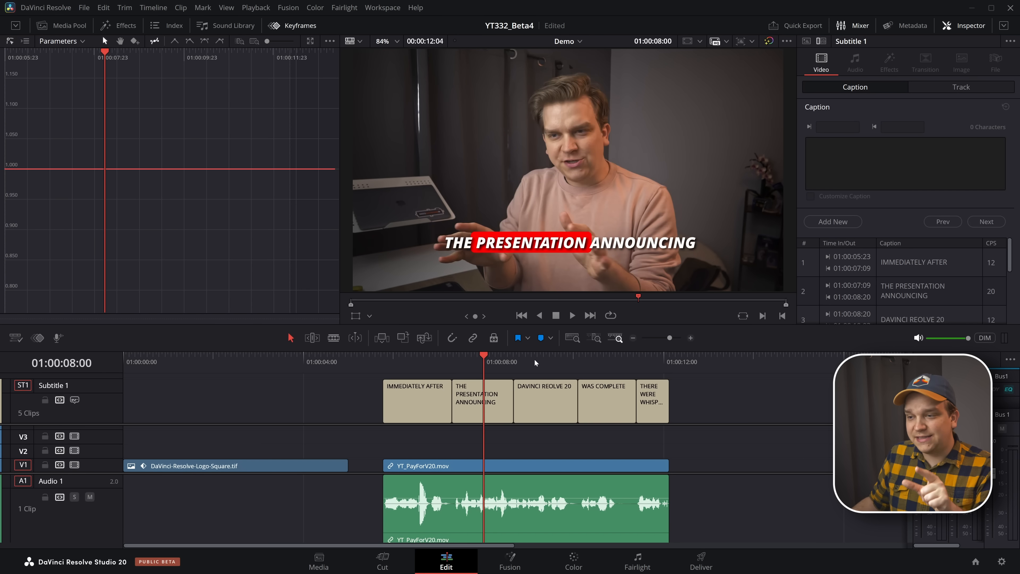
- Inspect a subtitle's track settings, then load the misspelt DAVINCI REOLVE 20 caption for text correction
left_click(482, 400)
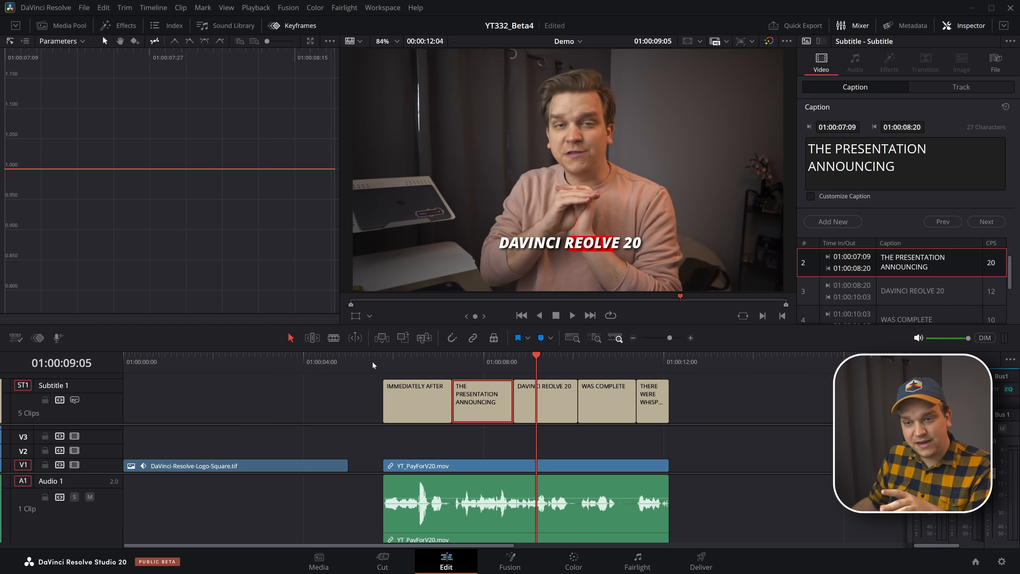
left_click(961, 87)
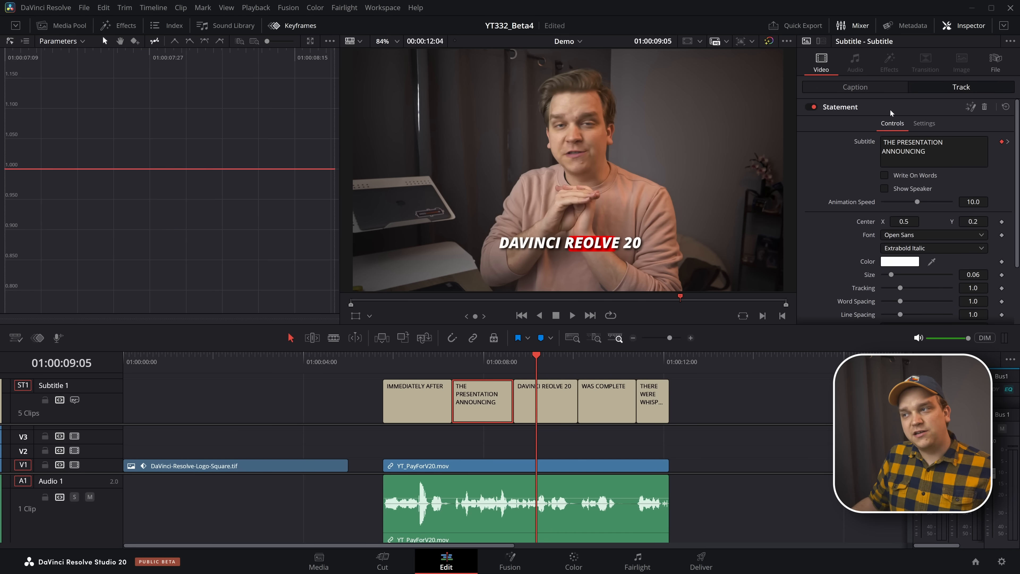
mouse_move(849, 111)
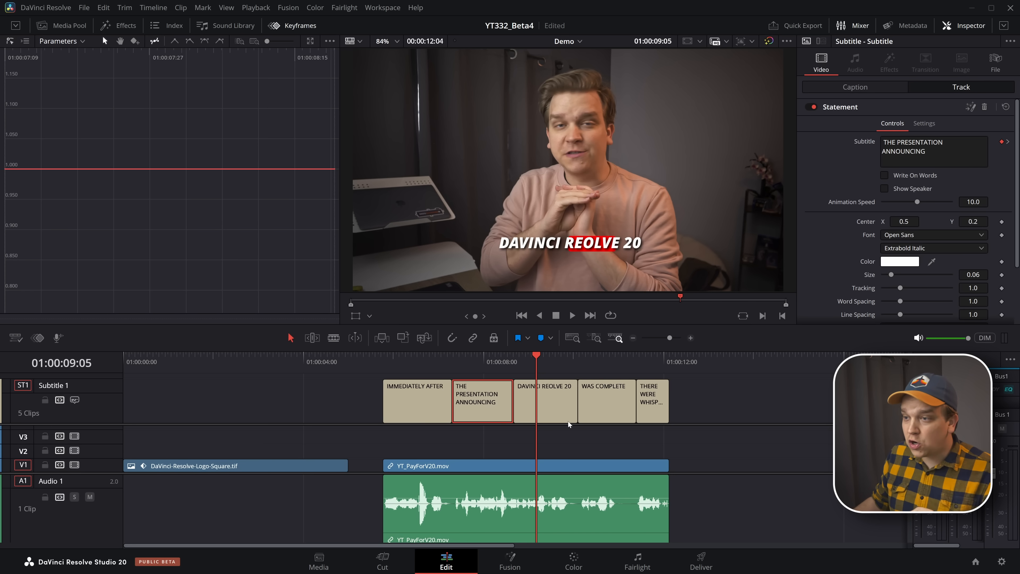
left_click(545, 400)
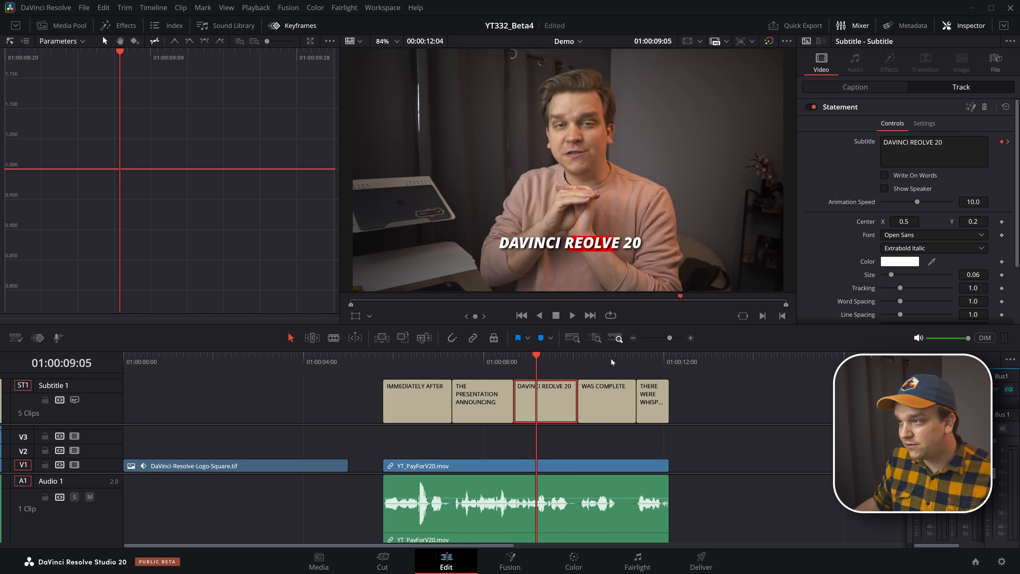
left_click(855, 86)
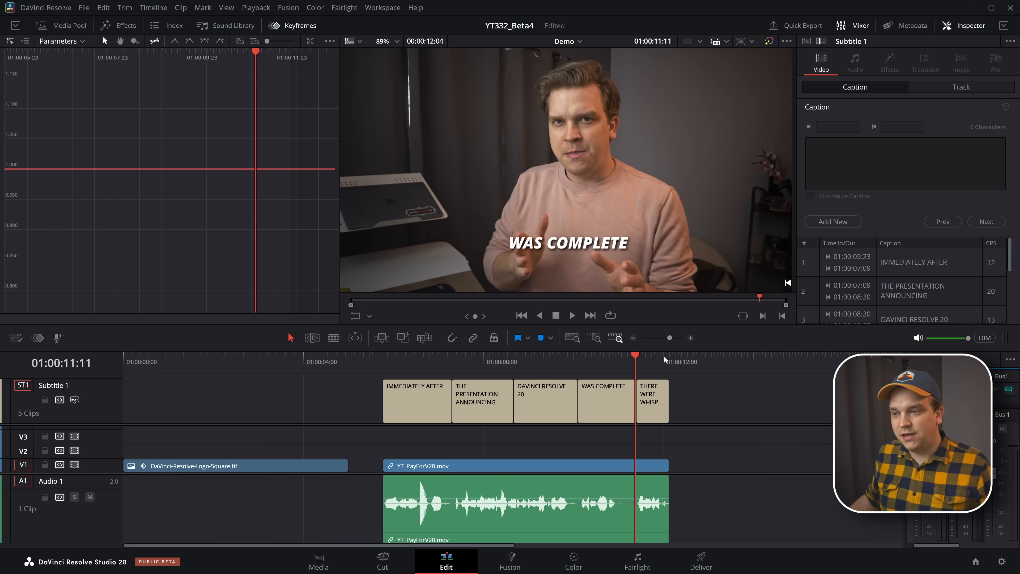
- Select the WAS COMPLETE subtitle so its caption text and timing load in the Inspector
left_click(604, 400)
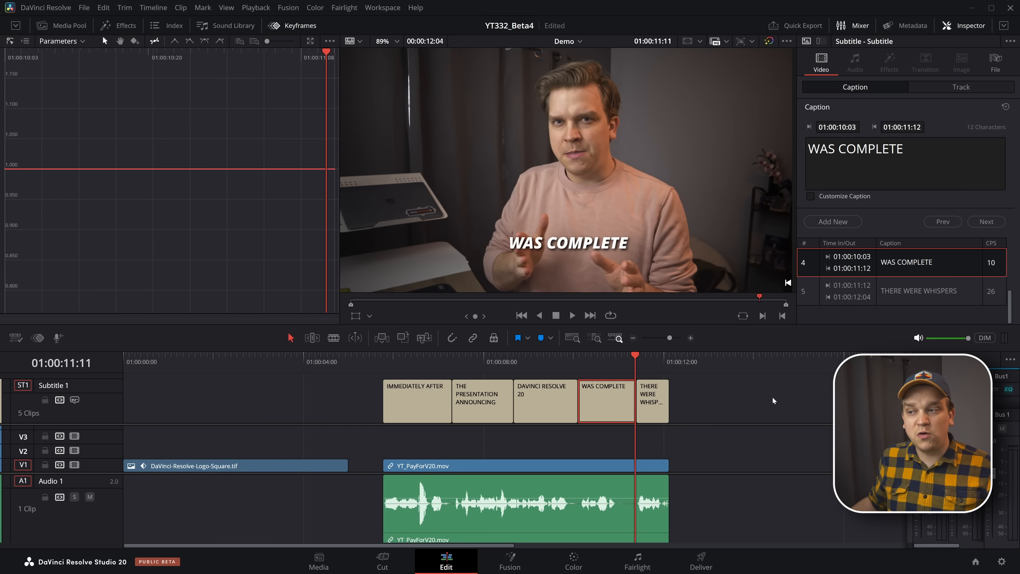
mouse_move(600, 445)
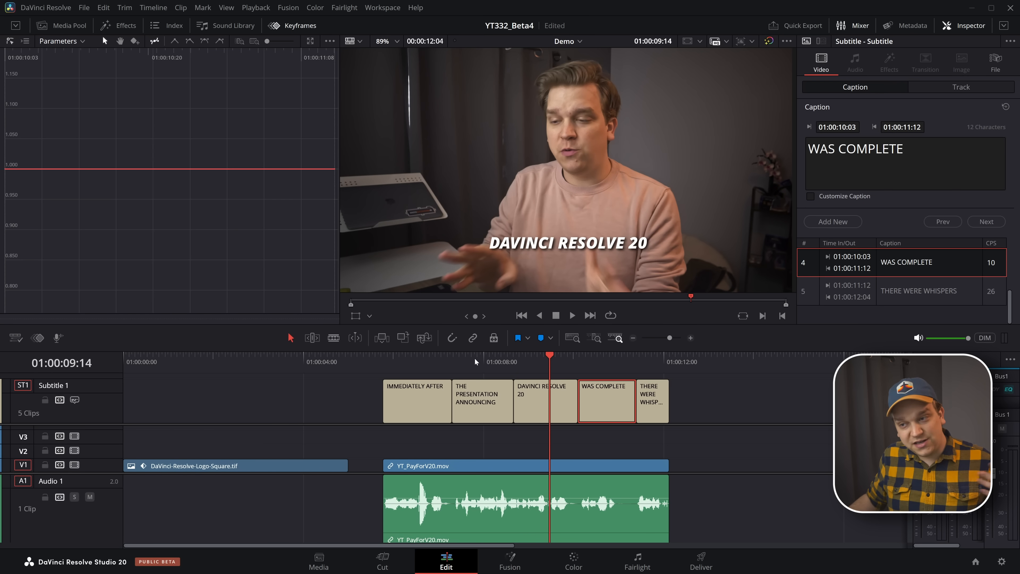
- Select the DAVINCI RESOLVE 20 caption and verify its edited text in Track settings and back in Caption
left_click(475, 361)
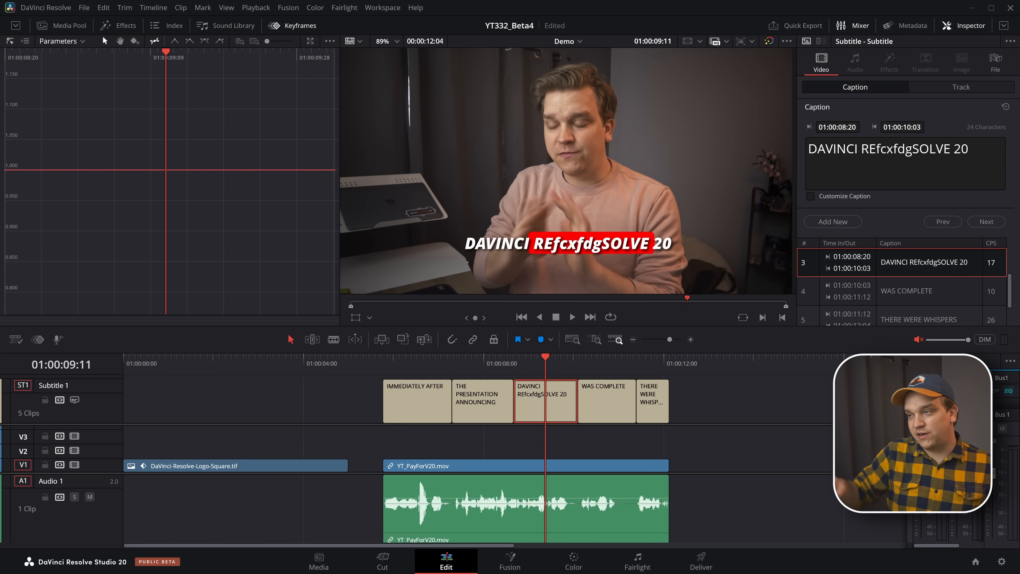
left_click(961, 87)
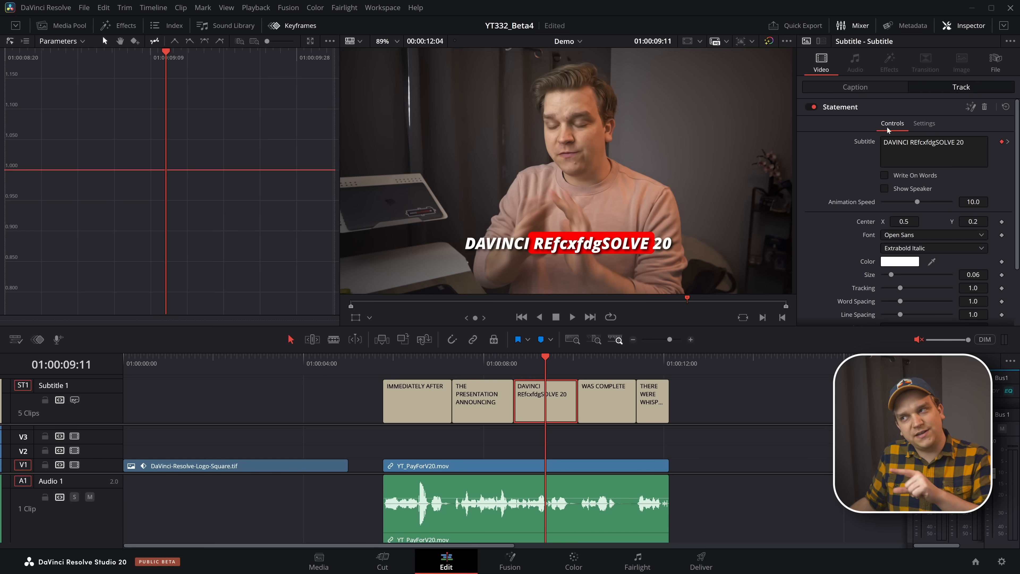
left_click(855, 87)
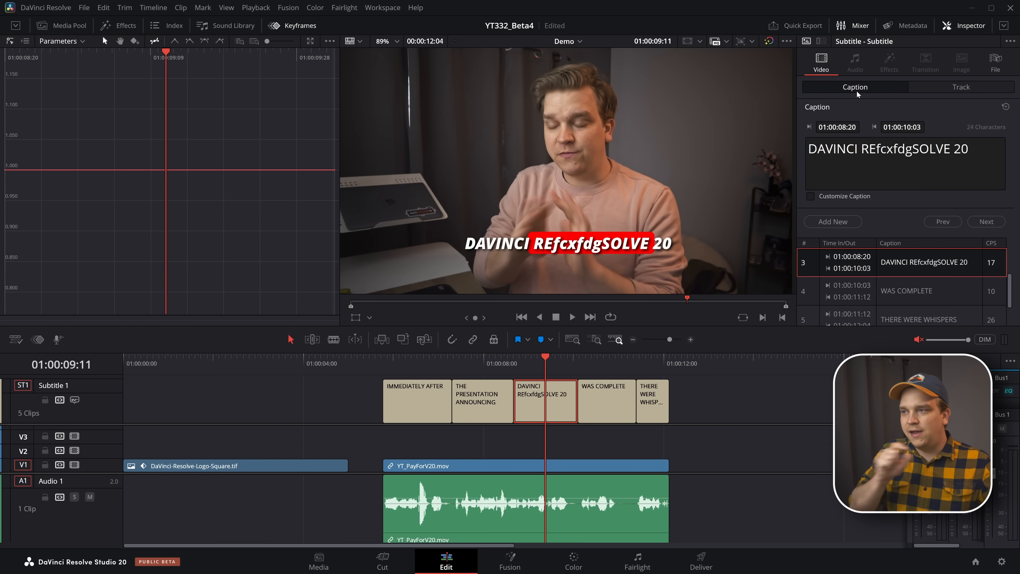